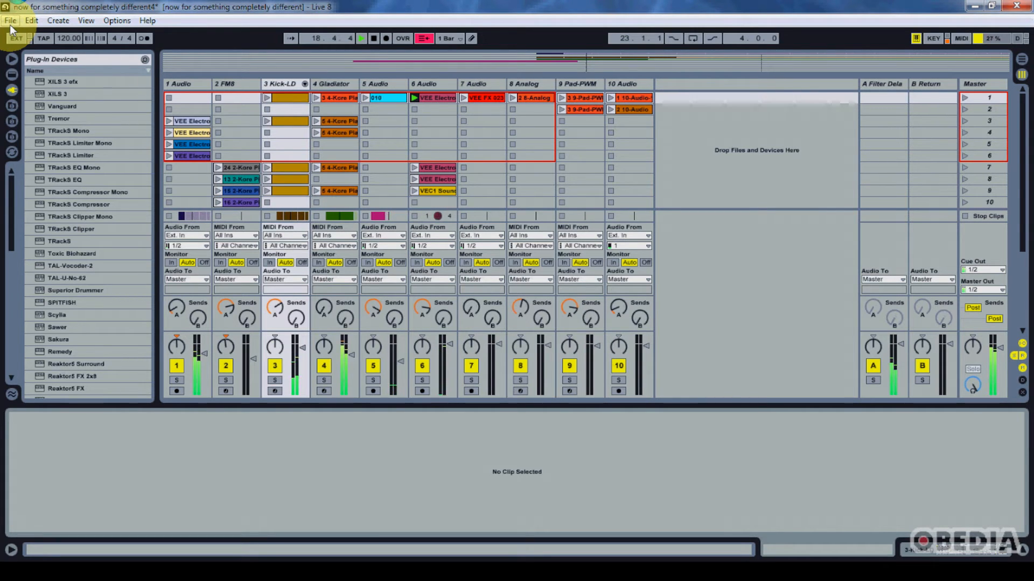
Step: Switch Touchable from the Mixer page to the CLIPS grid mirroring the Live set
click(359, 38)
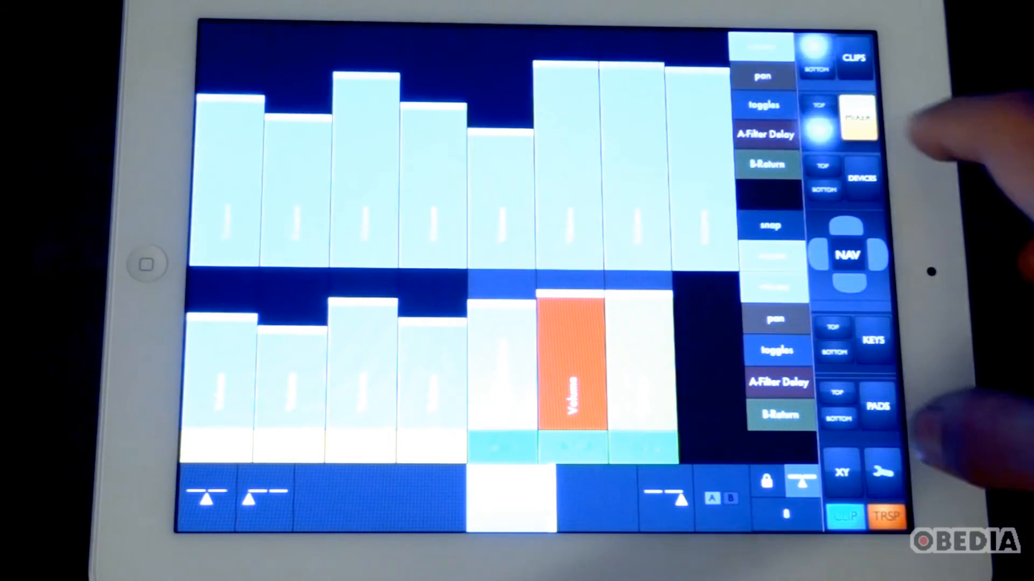
click(854, 57)
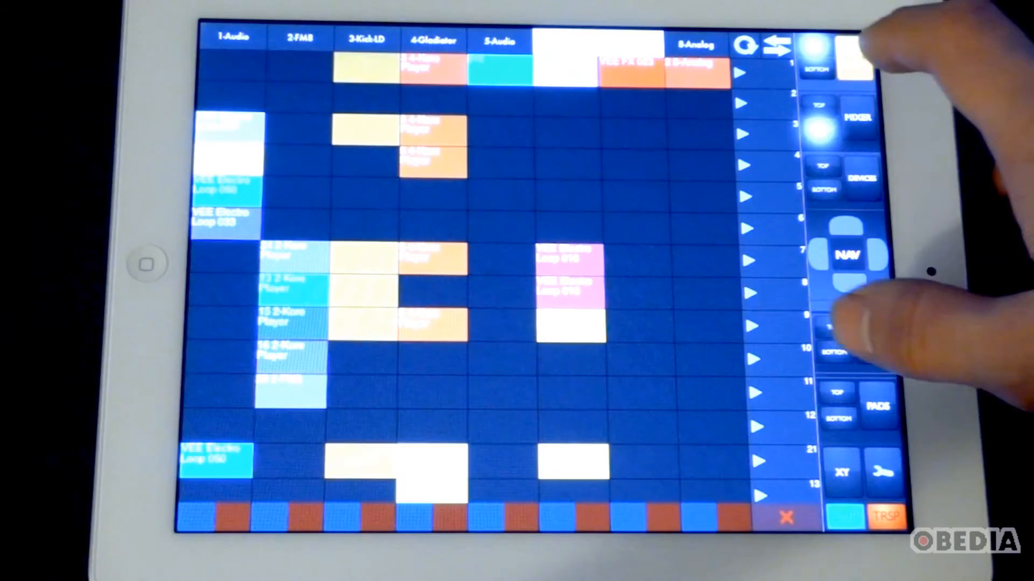